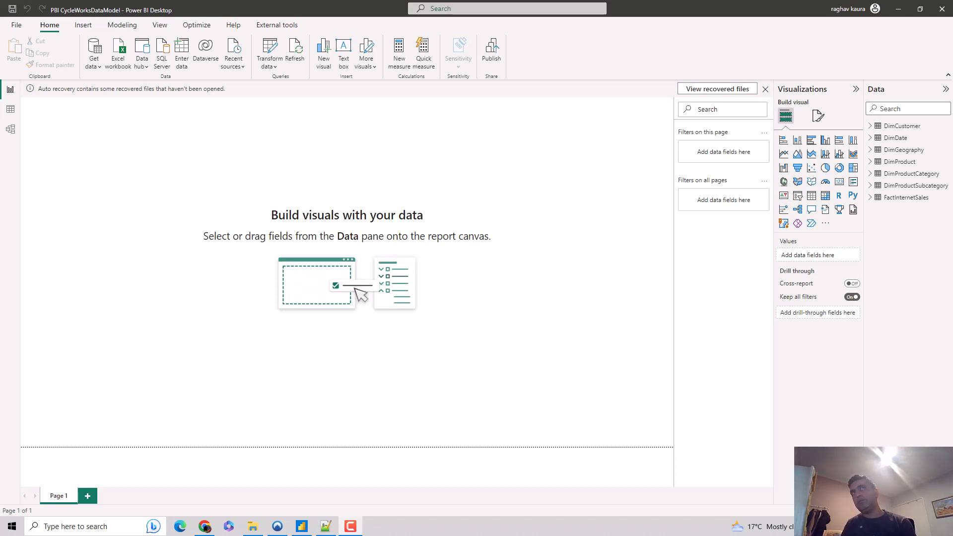
{"action": "mouse_move", "coordinate": [106, 33]}
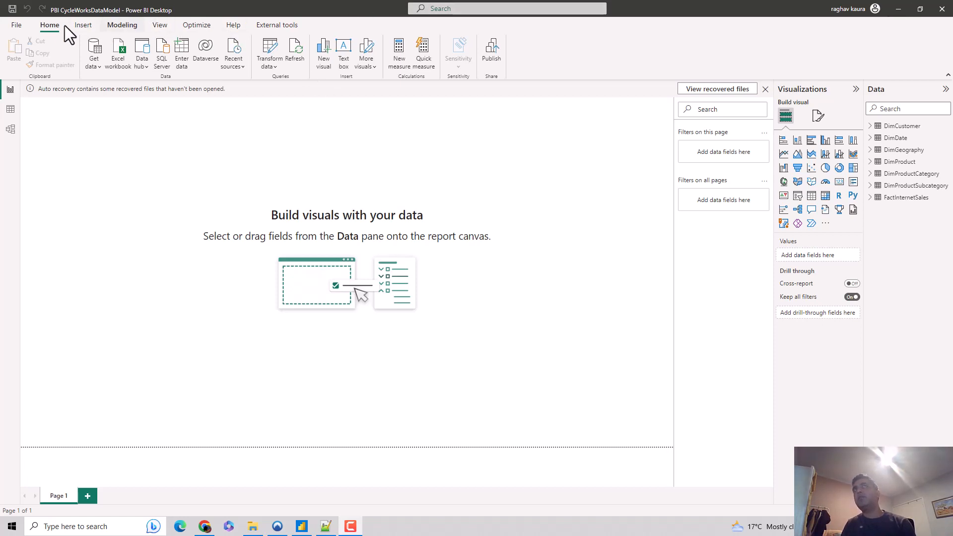
- Expand the Transform data dropdown on the Home ribbon
{"action": "left_click", "coordinate": [269, 53]}
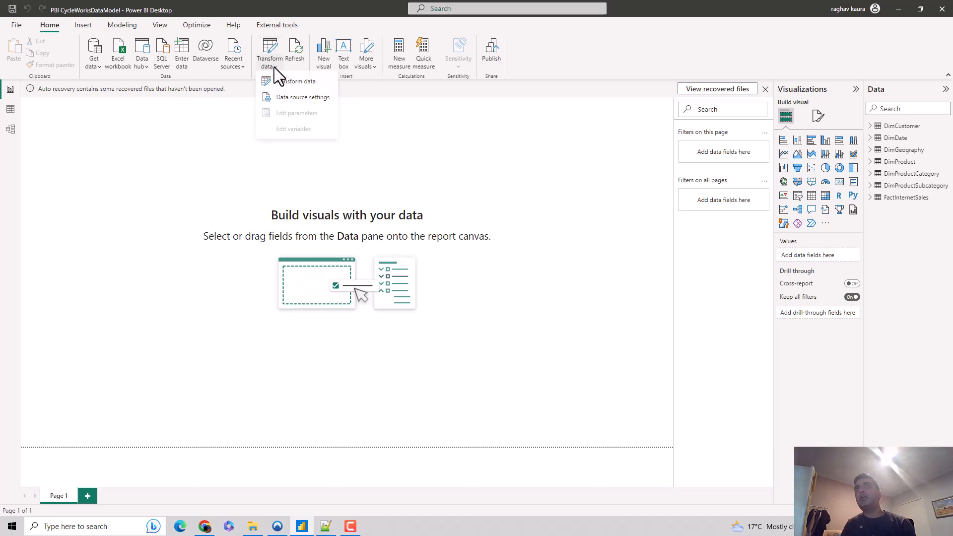
- Open Power Query Editor, switch to the View tab, and preview DimGeography
{"action": "left_click", "coordinate": [297, 81]}
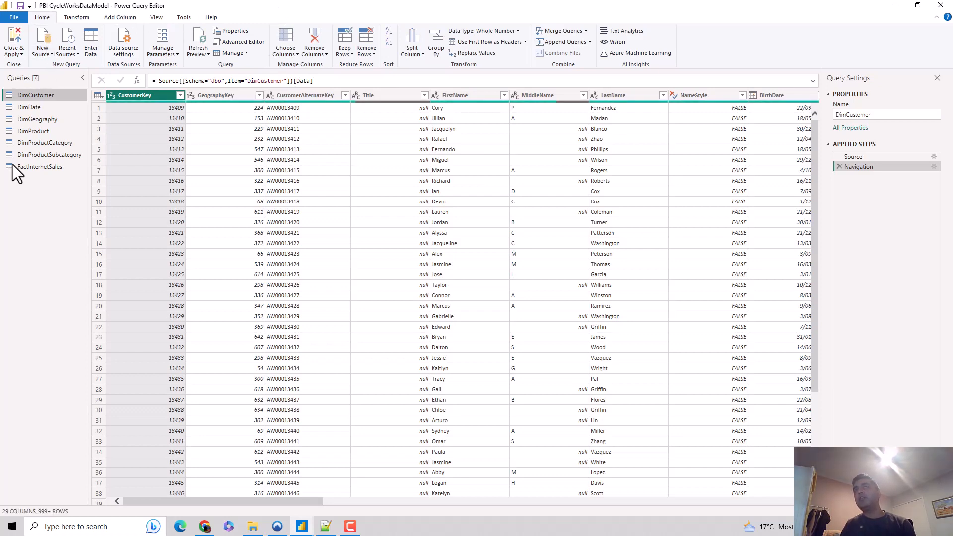
{"action": "left_click", "coordinate": [157, 16]}
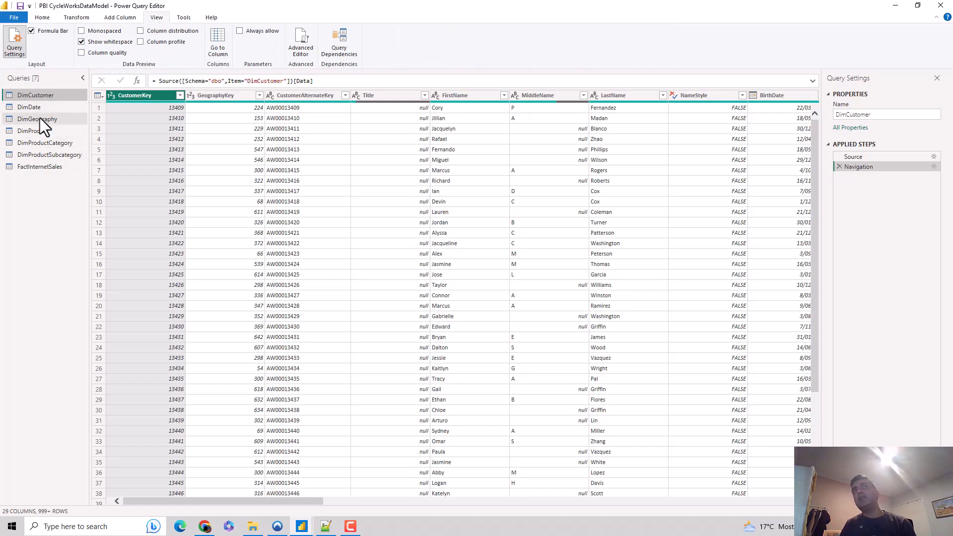
{"action": "mouse_move", "coordinate": [37, 118]}
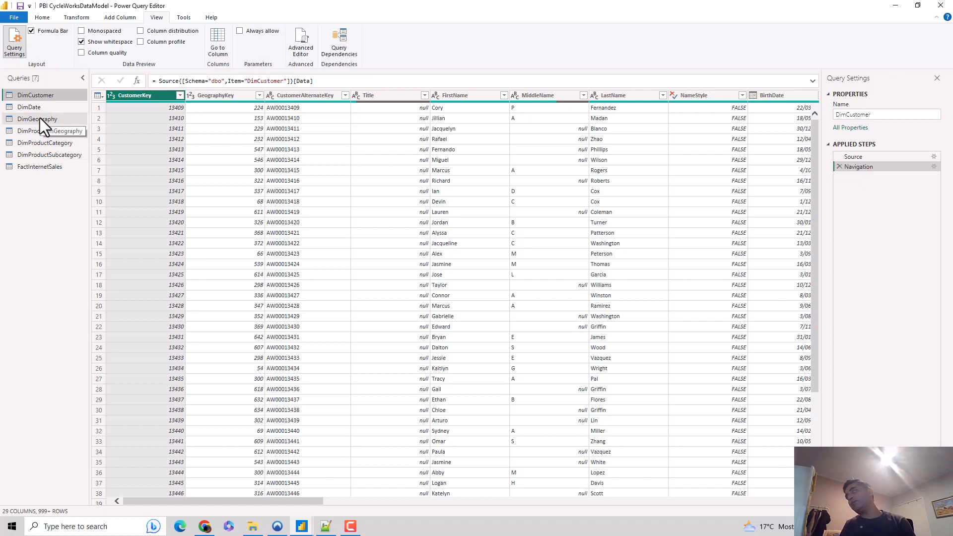
{"action": "left_click", "coordinate": [37, 118]}
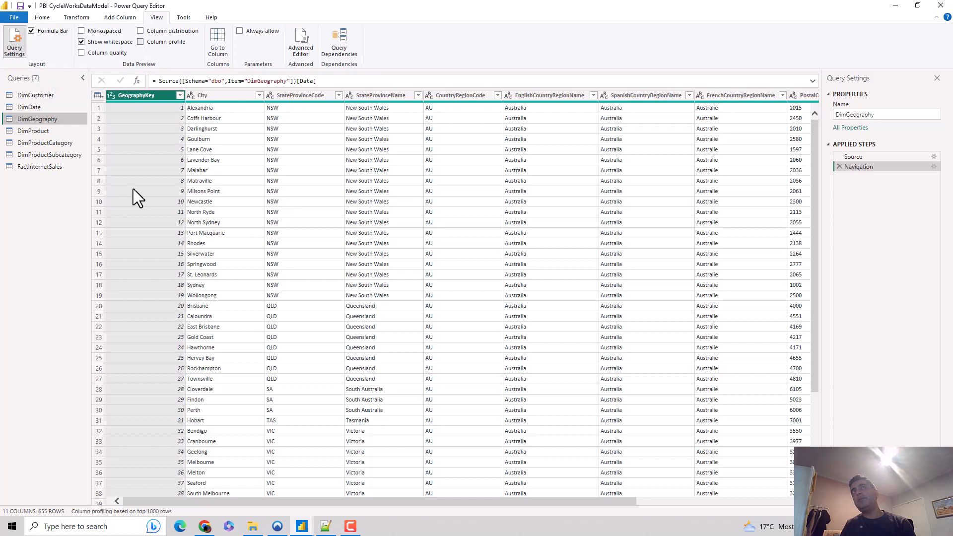
- Enable Column profile and review GeographyKey statistics: 655 distinct, min 1, max 655
{"action": "left_click", "coordinate": [141, 41]}
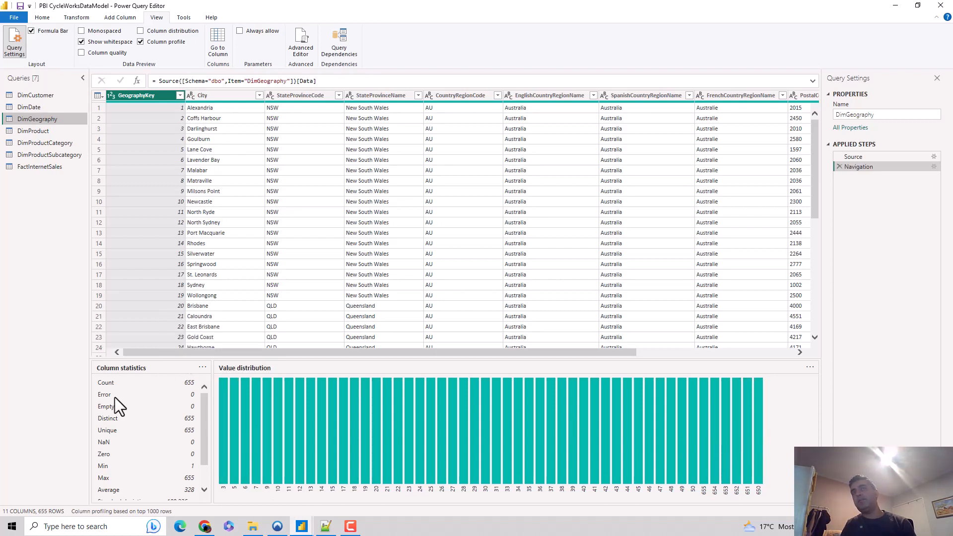
{"action": "mouse_move", "coordinate": [135, 388]}
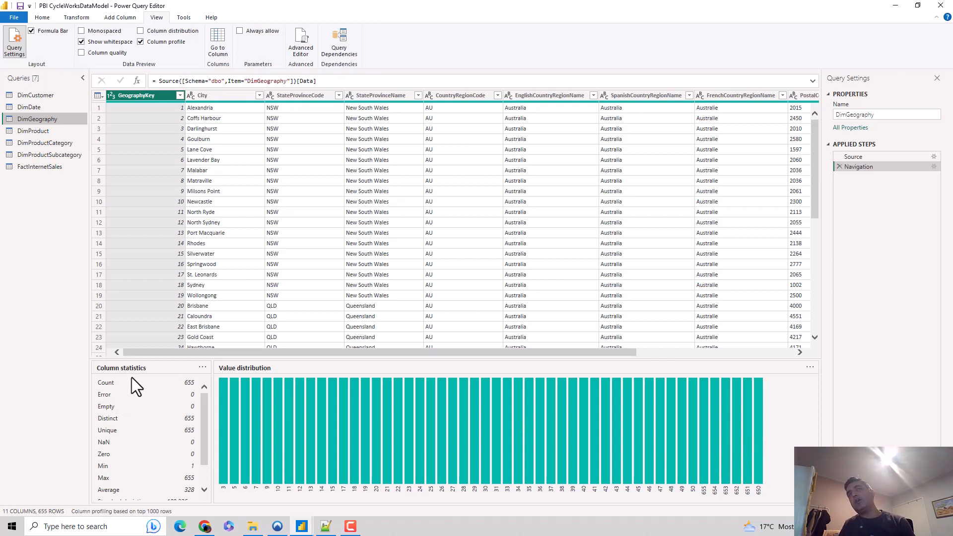
{"action": "mouse_move", "coordinate": [189, 392]}
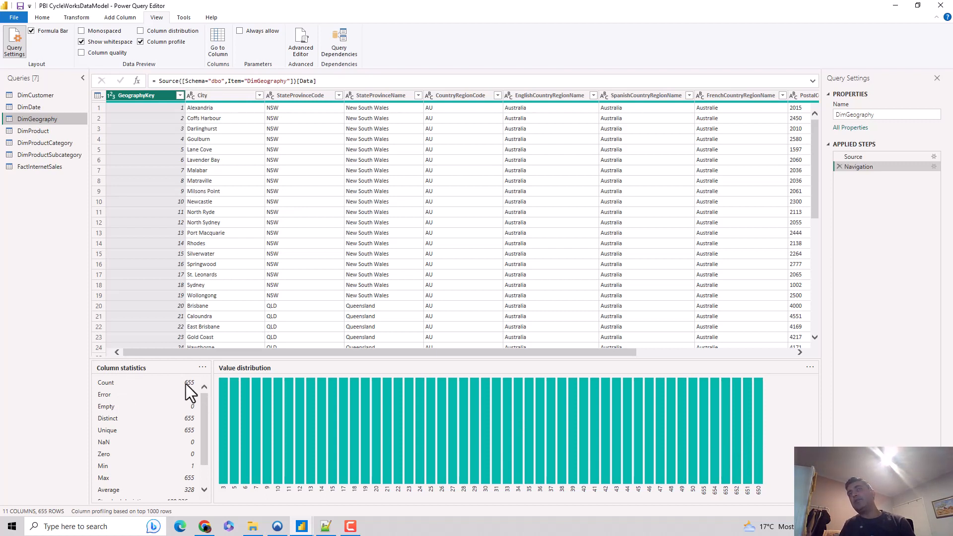
{"action": "mouse_move", "coordinate": [192, 406]}
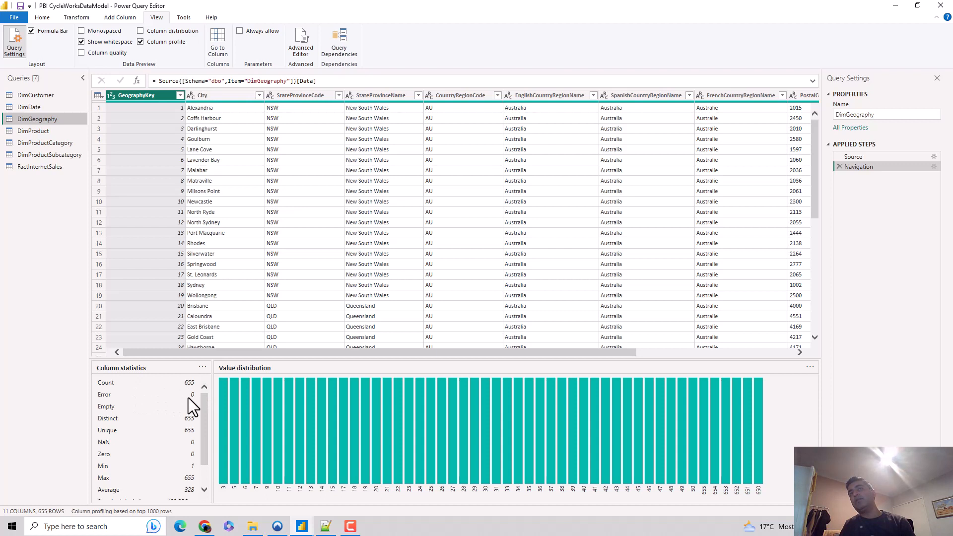
{"action": "mouse_move", "coordinate": [193, 428]}
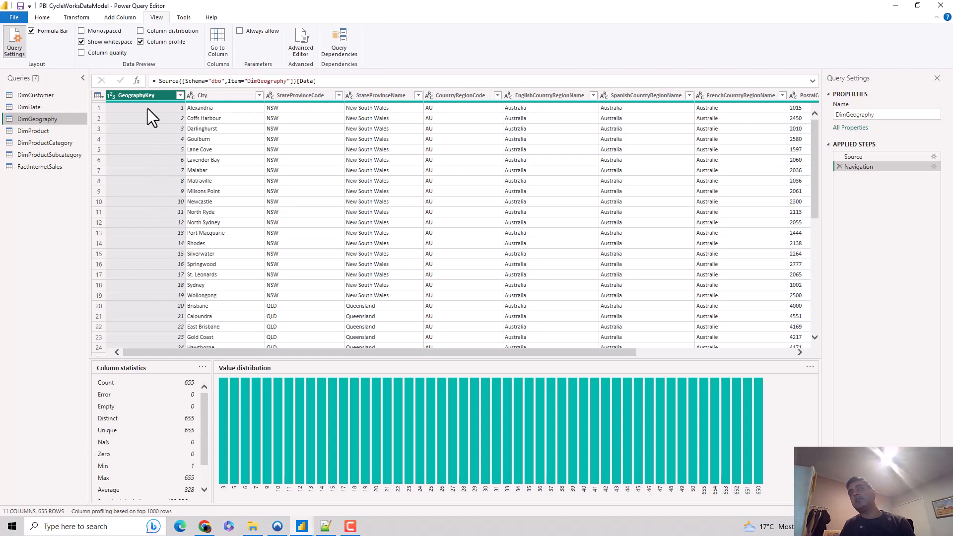
{"action": "mouse_move", "coordinate": [190, 423]}
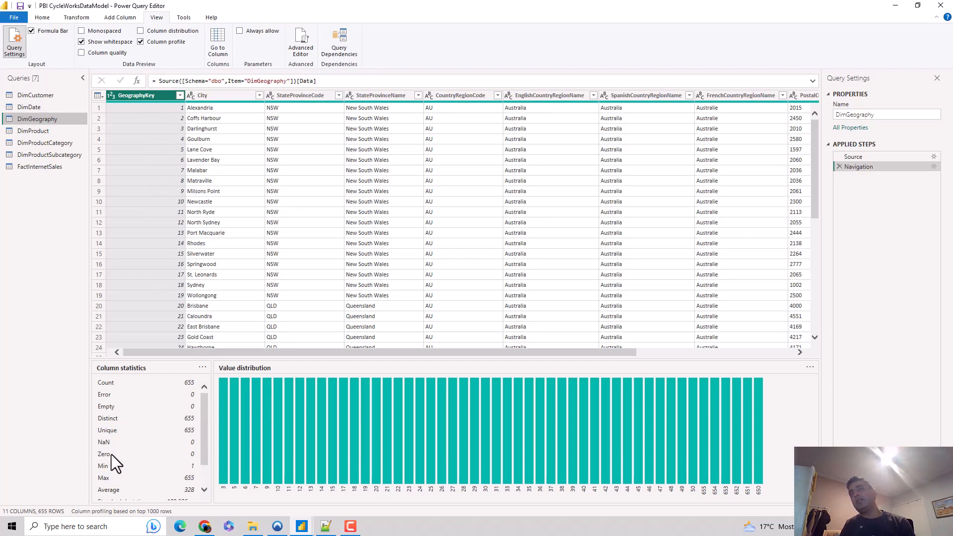
{"action": "mouse_move", "coordinate": [110, 468]}
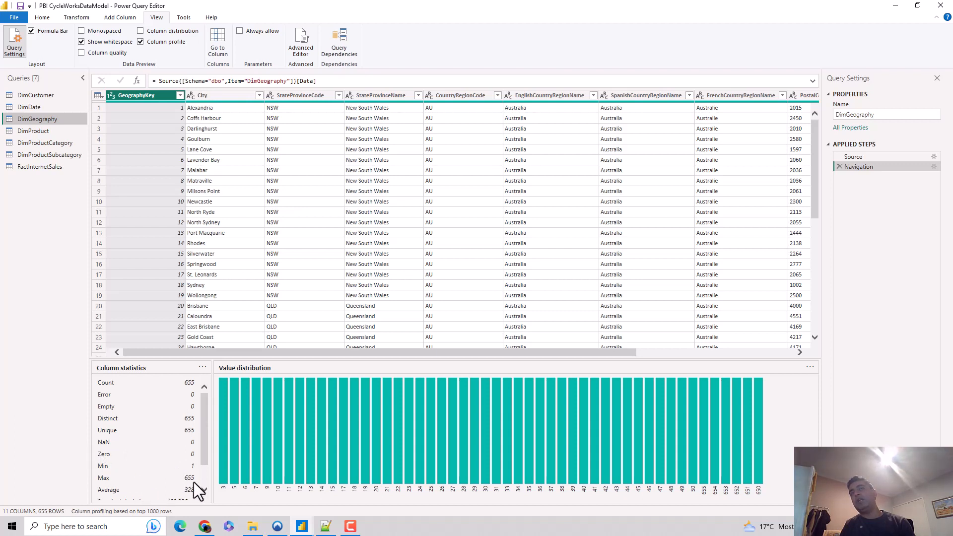
{"action": "scroll", "scroll_direction": "down", "scroll_amount": 3}
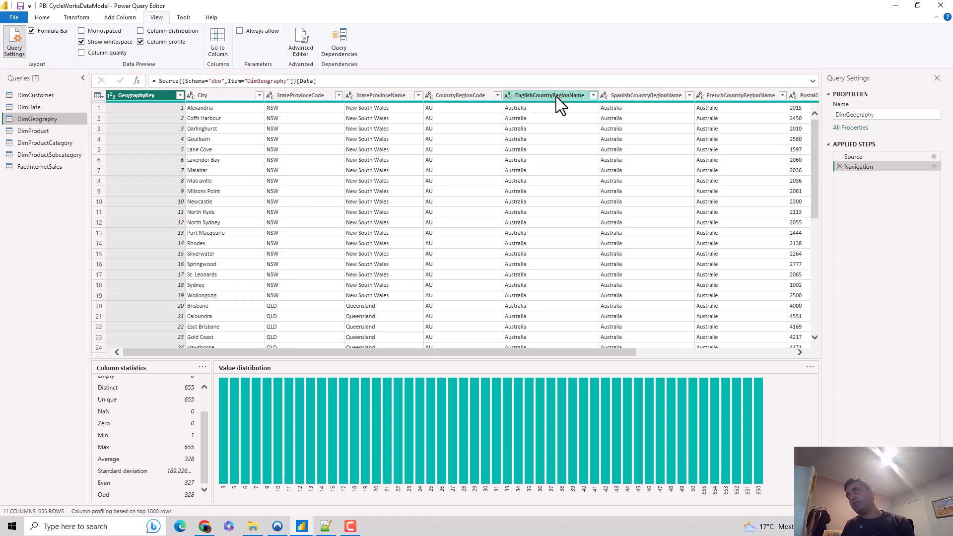
- Profile EnglishCountryRegionName: 6 distinct values, United States leading with 376
{"action": "left_click", "coordinate": [547, 95]}
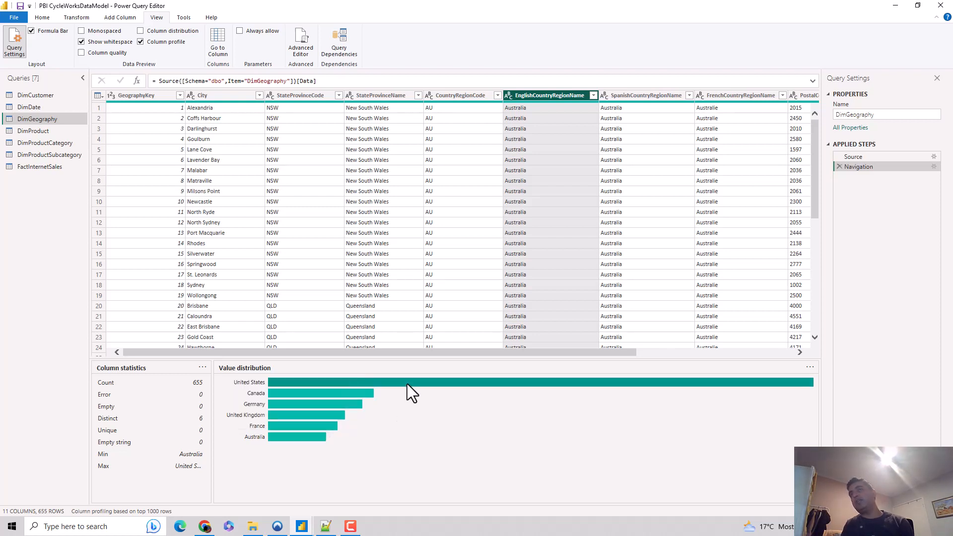
{"action": "mouse_move", "coordinate": [398, 382]}
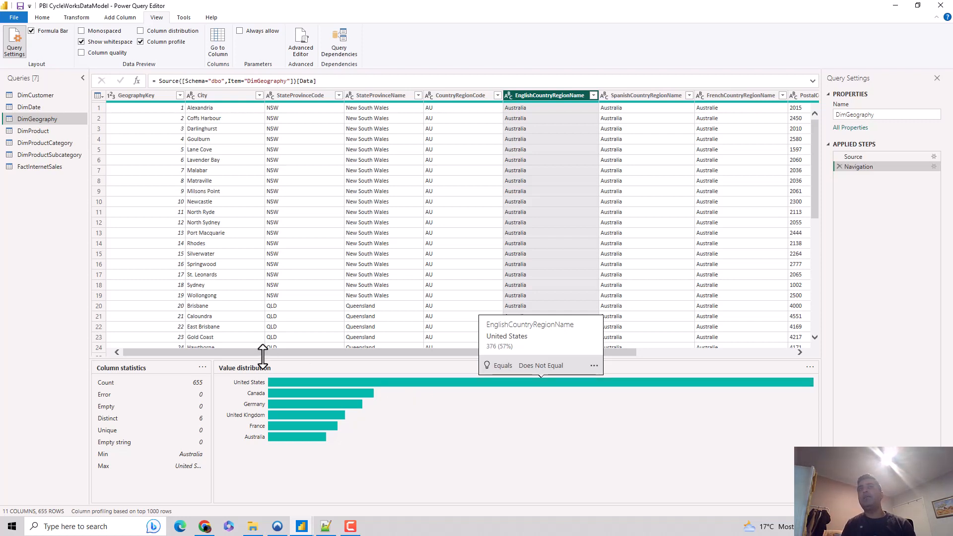
{"action": "mouse_move", "coordinate": [152, 369]}
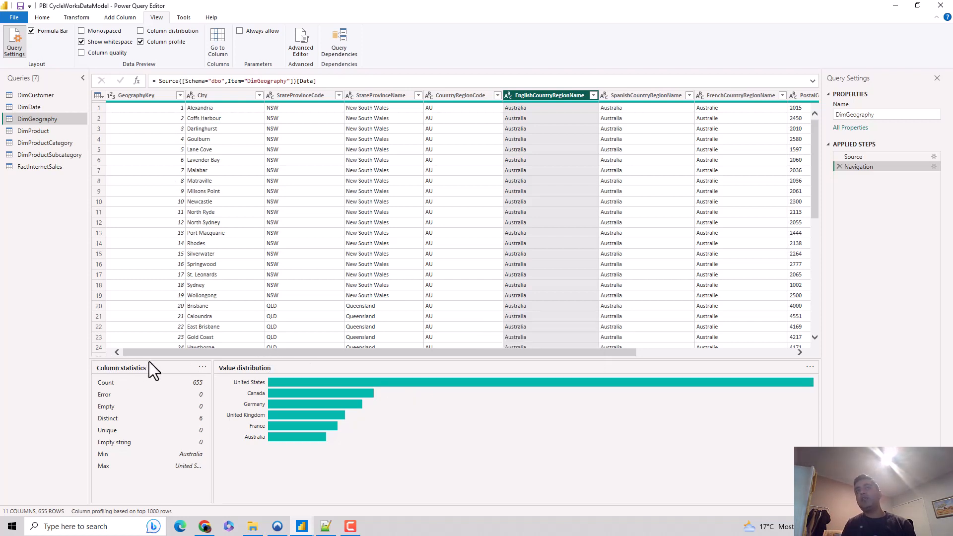
{"action": "left_click", "coordinate": [203, 368]}
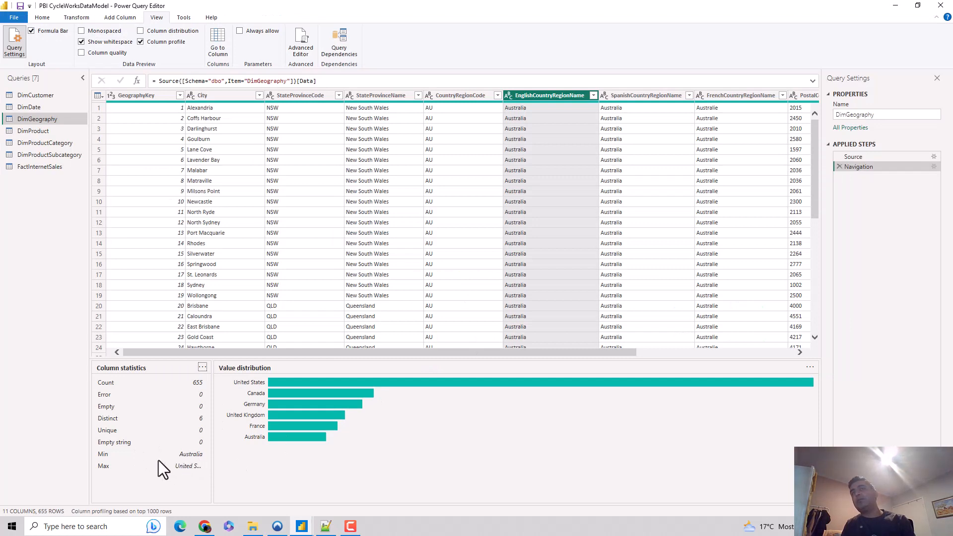
{"action": "mouse_move", "coordinate": [222, 477]}
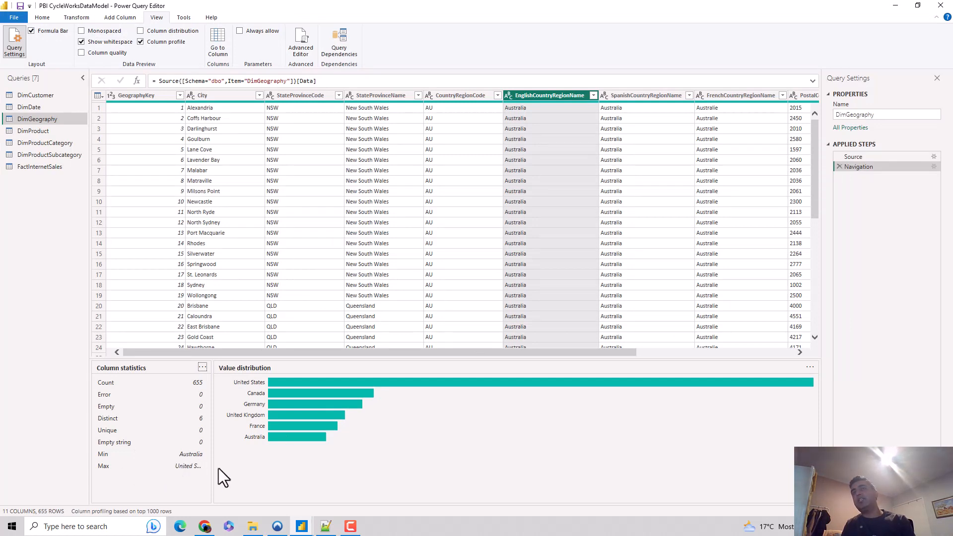
{"action": "mouse_move", "coordinate": [146, 395]}
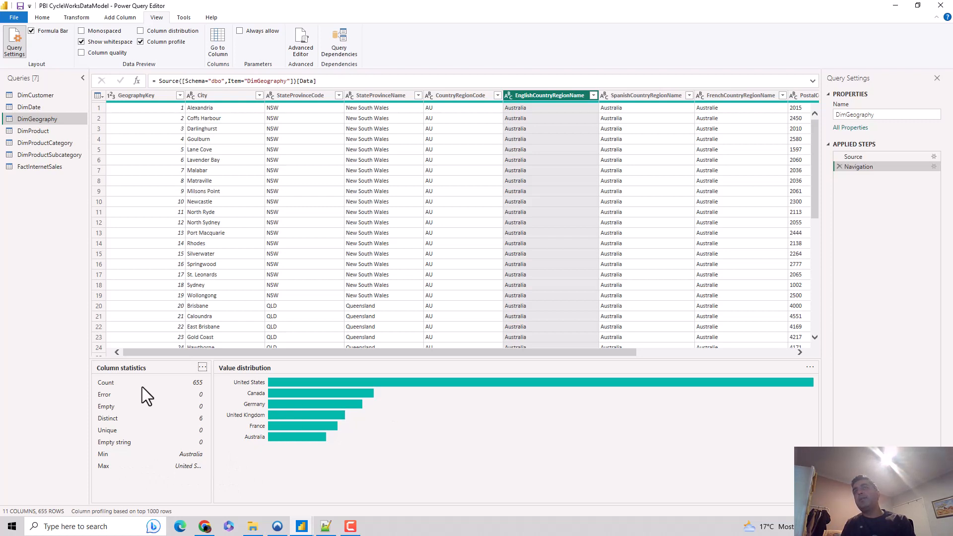
{"action": "mouse_move", "coordinate": [705, 377]}
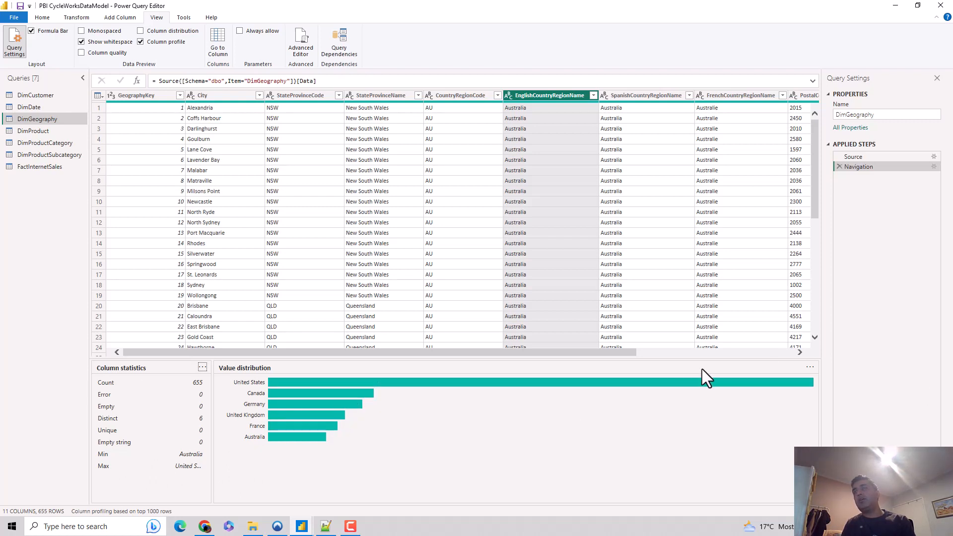
{"action": "right_click", "coordinate": [705, 382]}
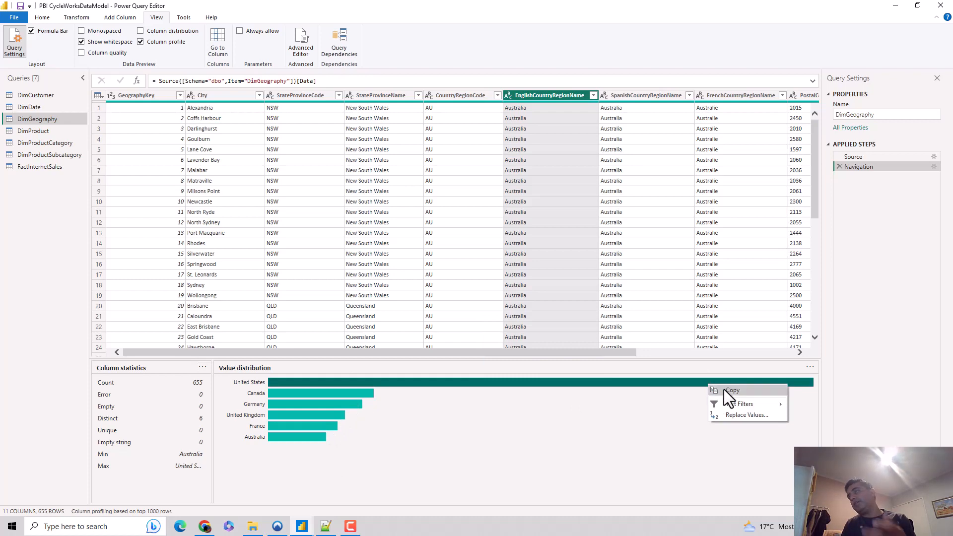
{"action": "left_click", "coordinate": [639, 392]}
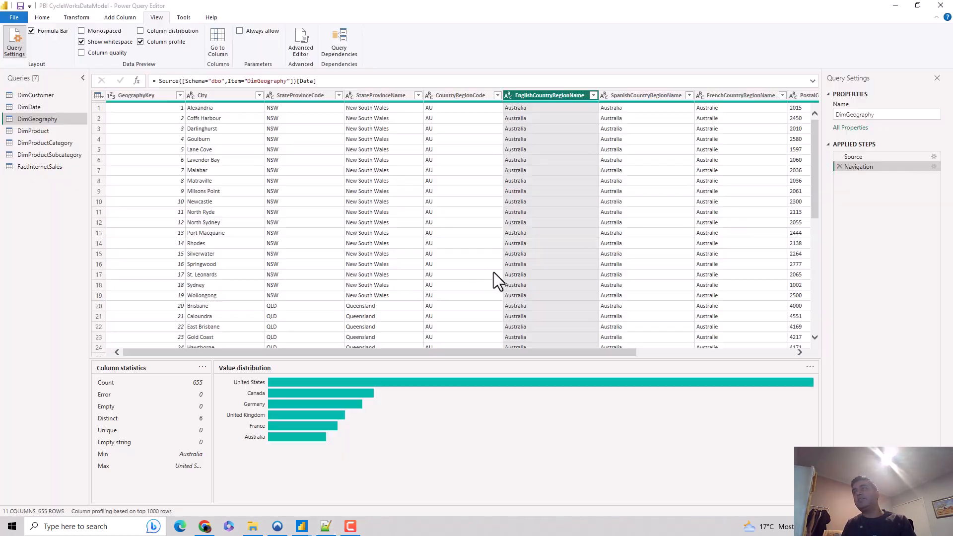
{"action": "mouse_move", "coordinate": [642, 371]}
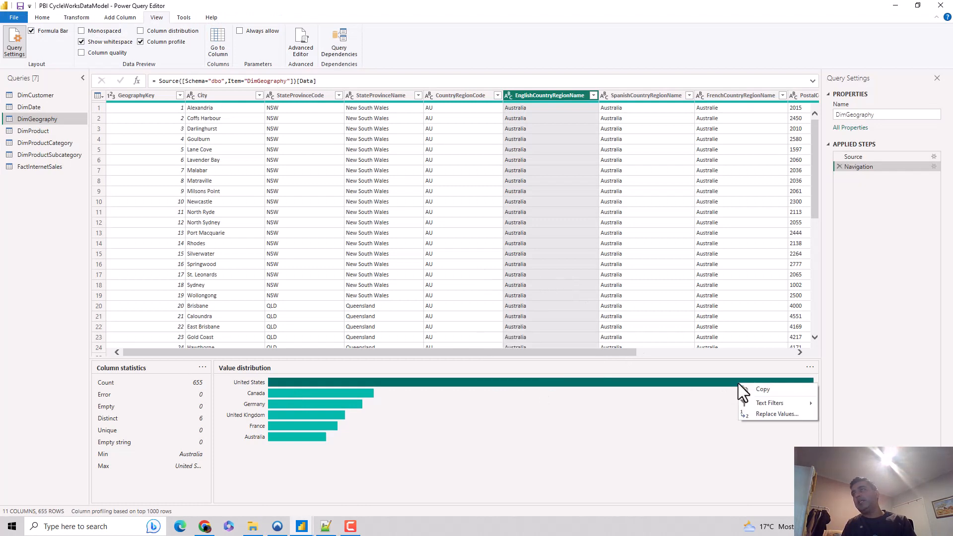
{"action": "mouse_move", "coordinate": [769, 403]}
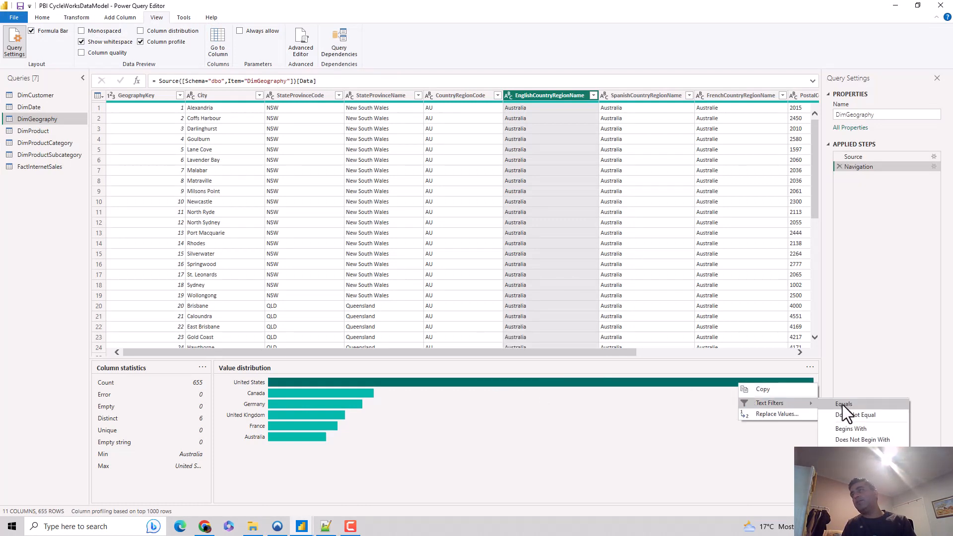
{"action": "left_click", "coordinate": [844, 404]}
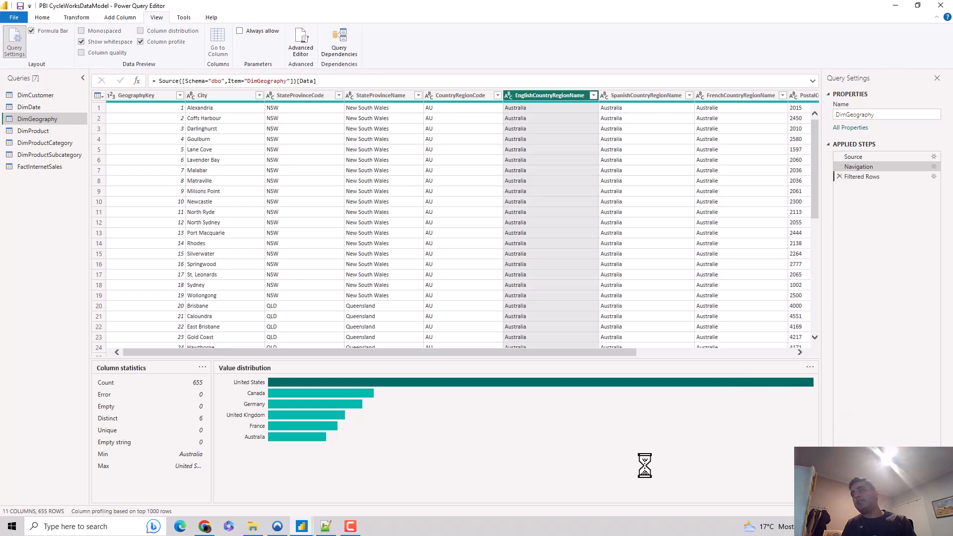
{"action": "left_click", "coordinate": [593, 95]}
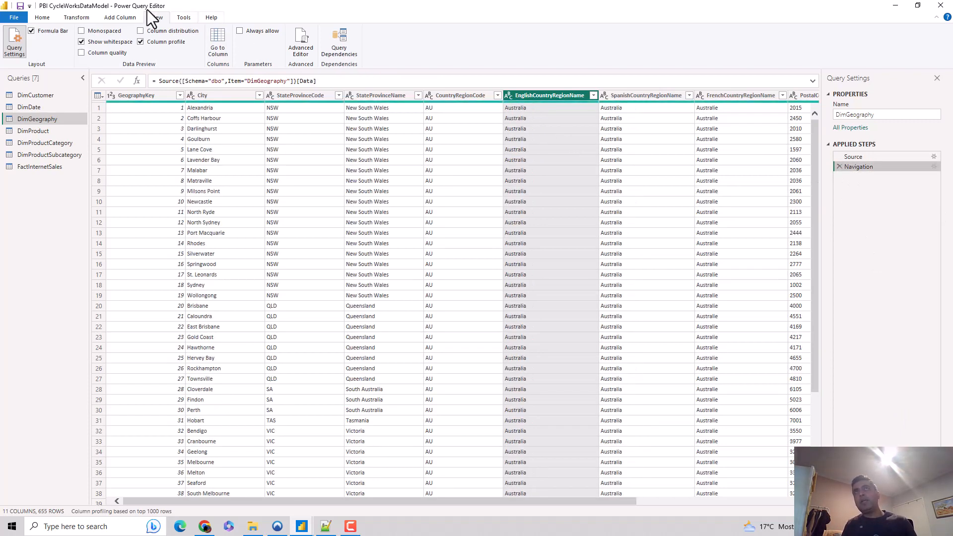
{"action": "left_click", "coordinate": [141, 41]}
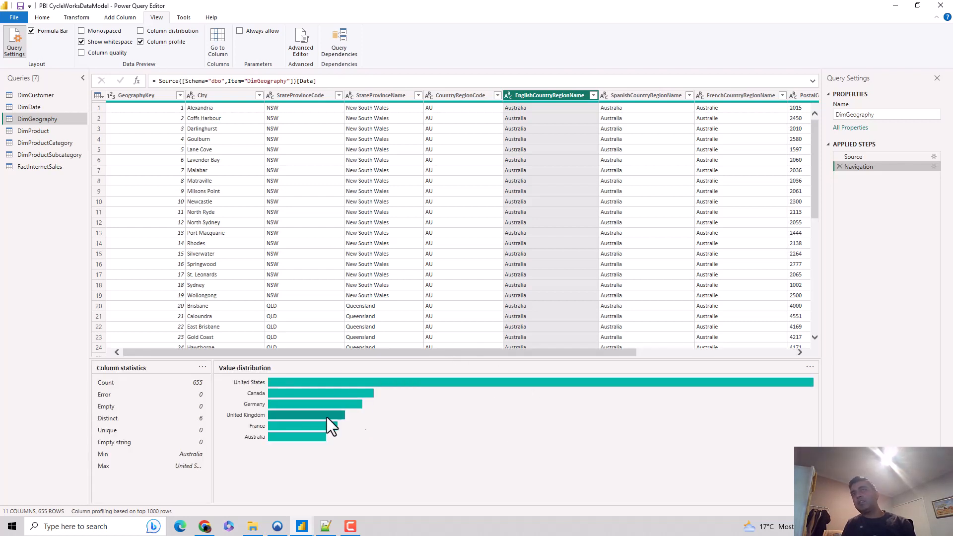
{"action": "mouse_move", "coordinate": [808, 382]}
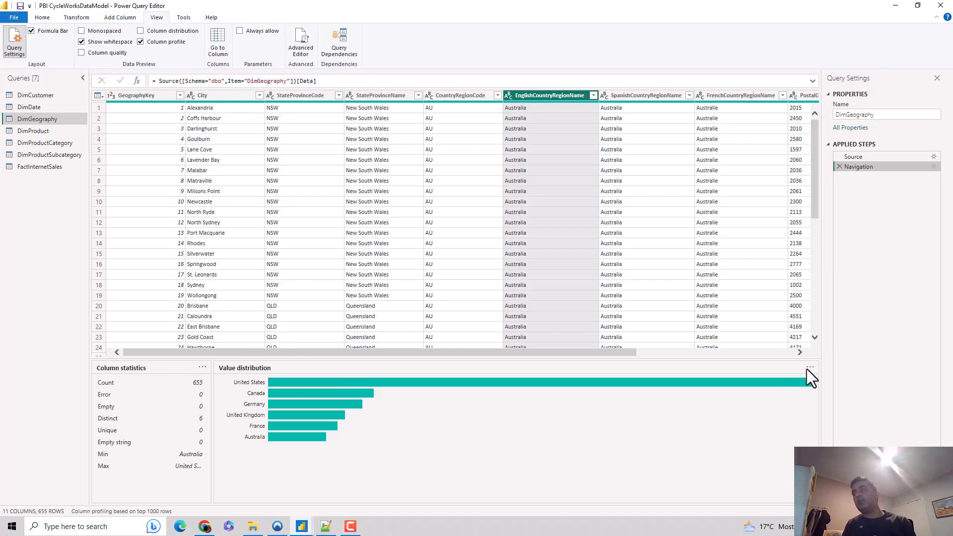
{"action": "left_click", "coordinate": [809, 367]}
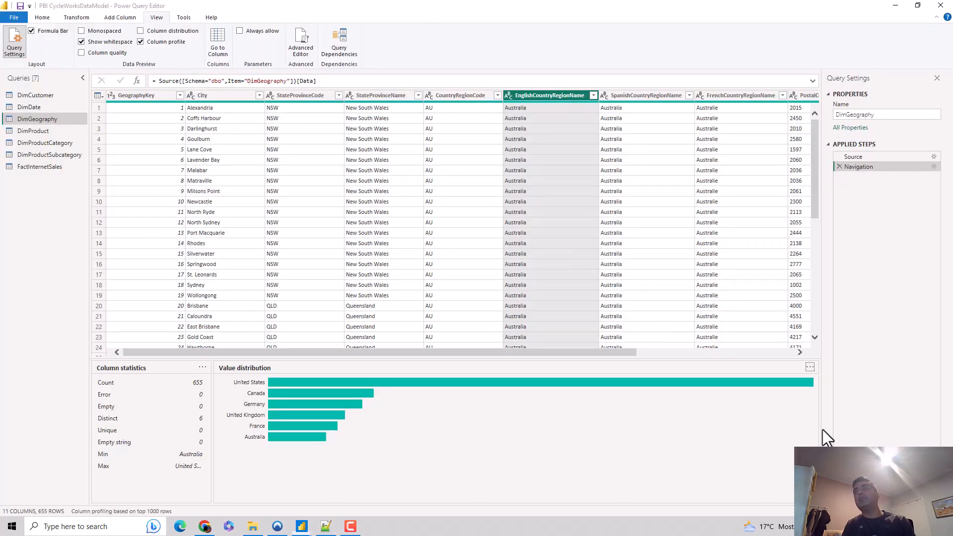
{"action": "left_click", "coordinate": [808, 367]}
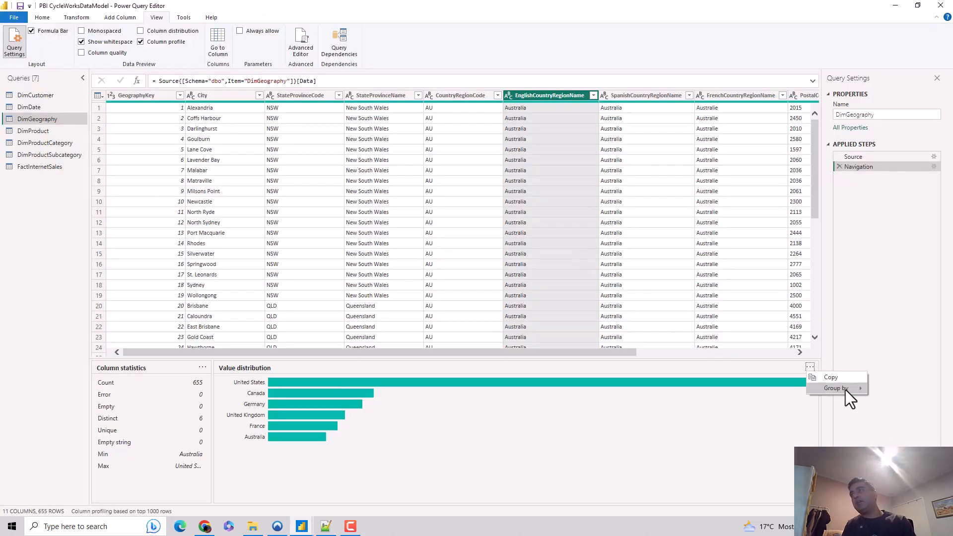
{"action": "left_click", "coordinate": [834, 388]}
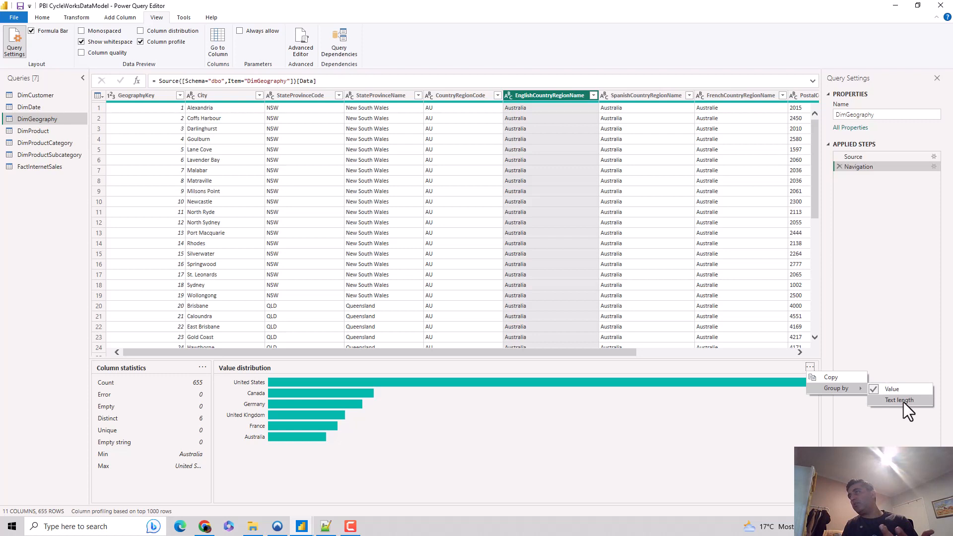
{"action": "left_click", "coordinate": [899, 400]}
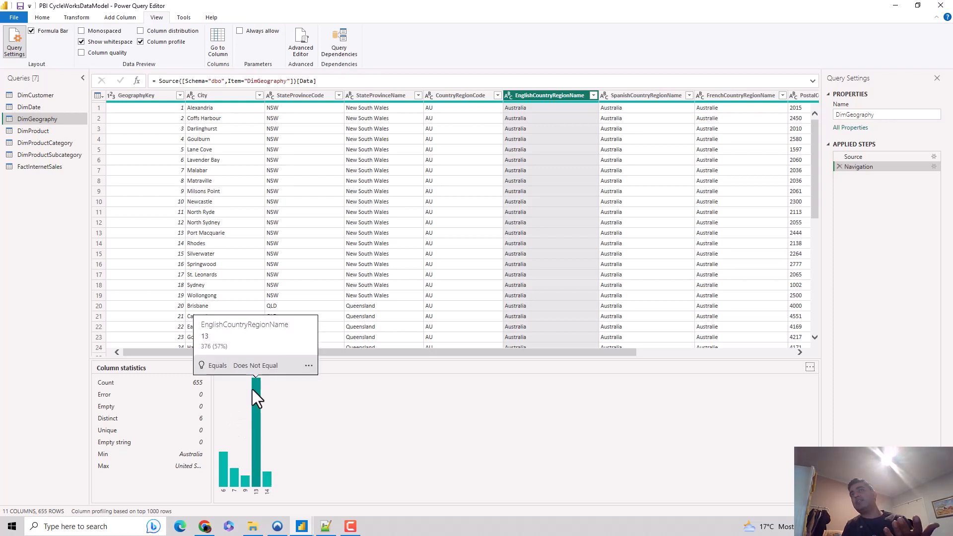
{"action": "mouse_move", "coordinate": [565, 119]}
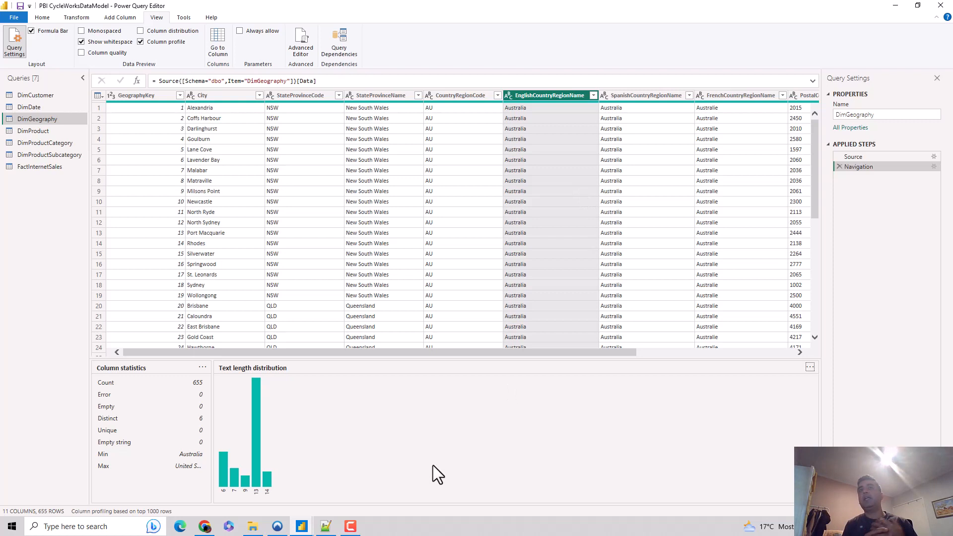
{"action": "mouse_move", "coordinate": [430, 448]}
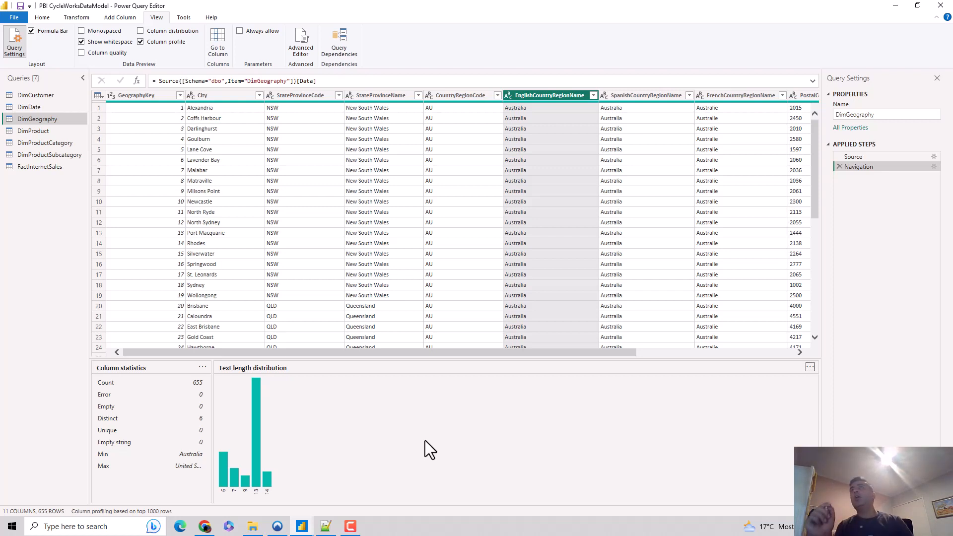
{"action": "mouse_move", "coordinate": [424, 235]}
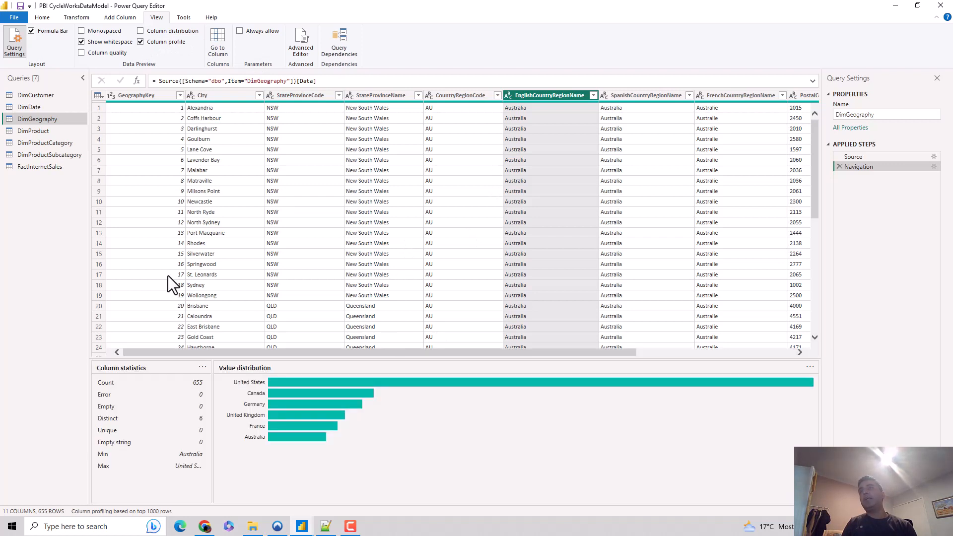
{"action": "mouse_move", "coordinate": [286, 441]}
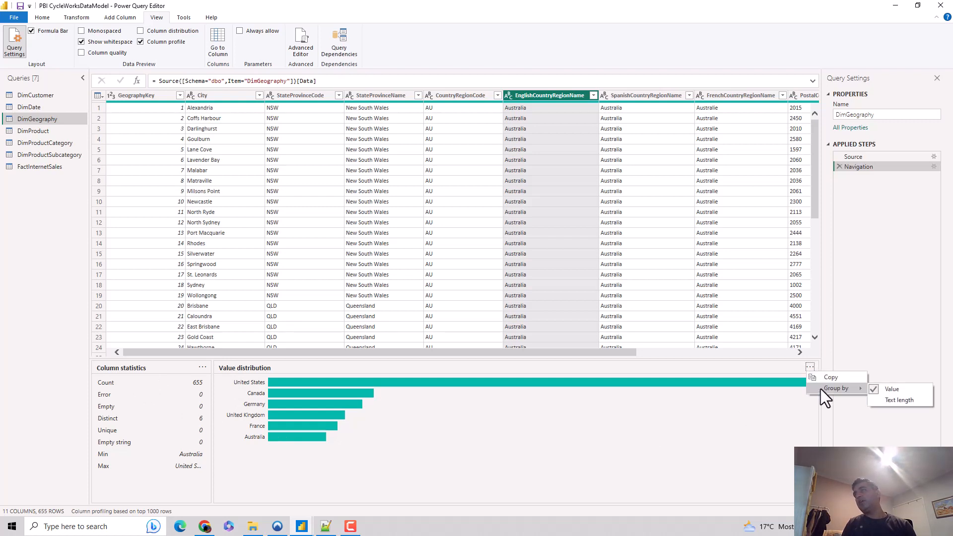
{"action": "mouse_move", "coordinate": [270, 406]}
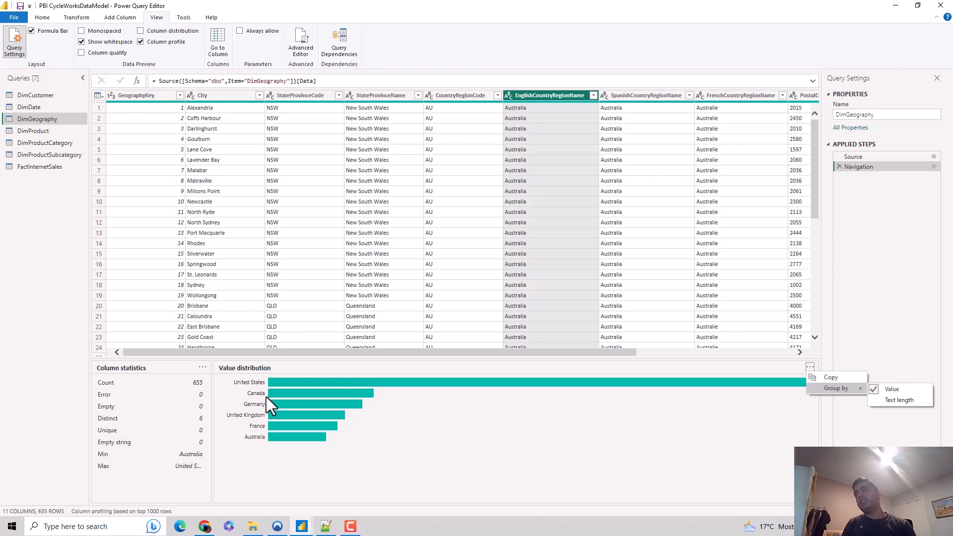